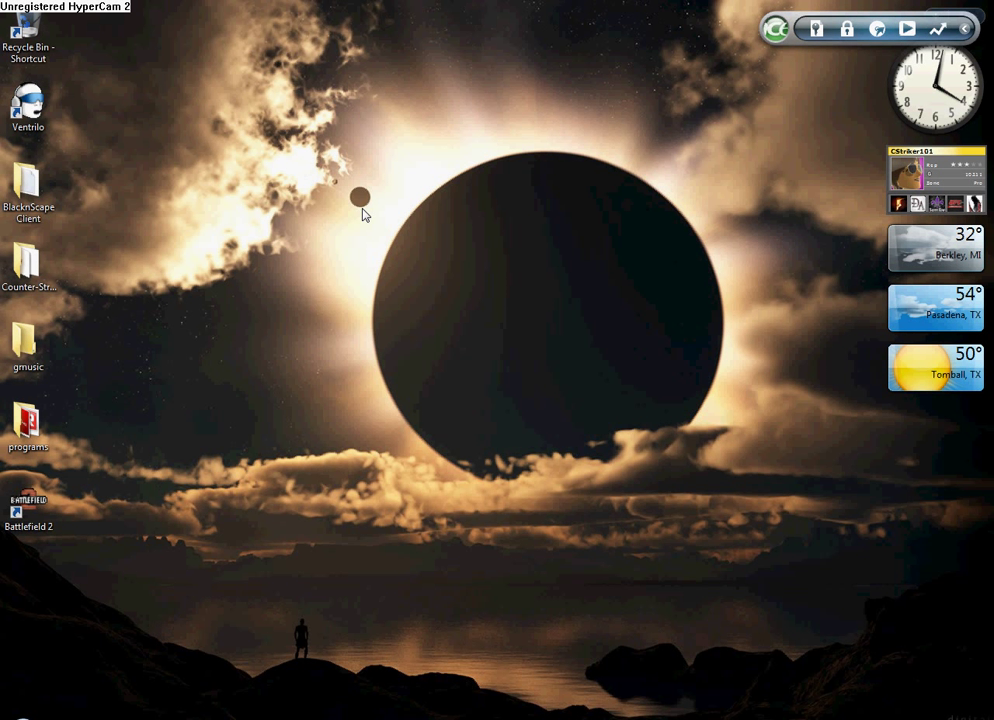
# - Close the iTunes window and return the Battlefield 2 shortcut to the desktop's left edge
pyautogui.click(28, 507)
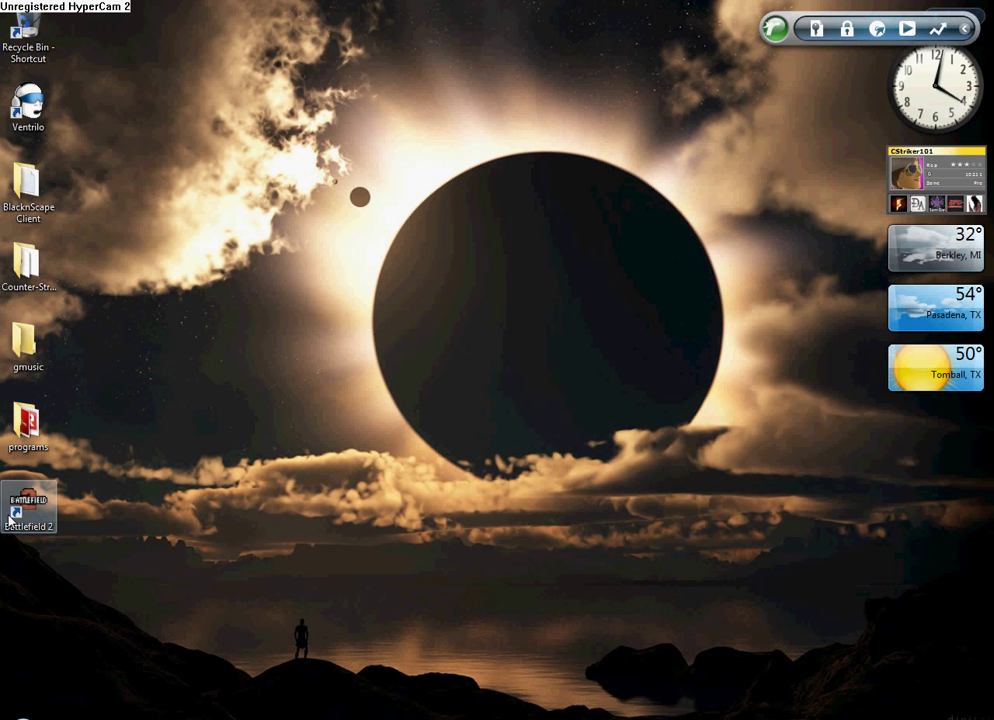
pyautogui.moveTo(28, 507); pyautogui.dragTo(494, 347)
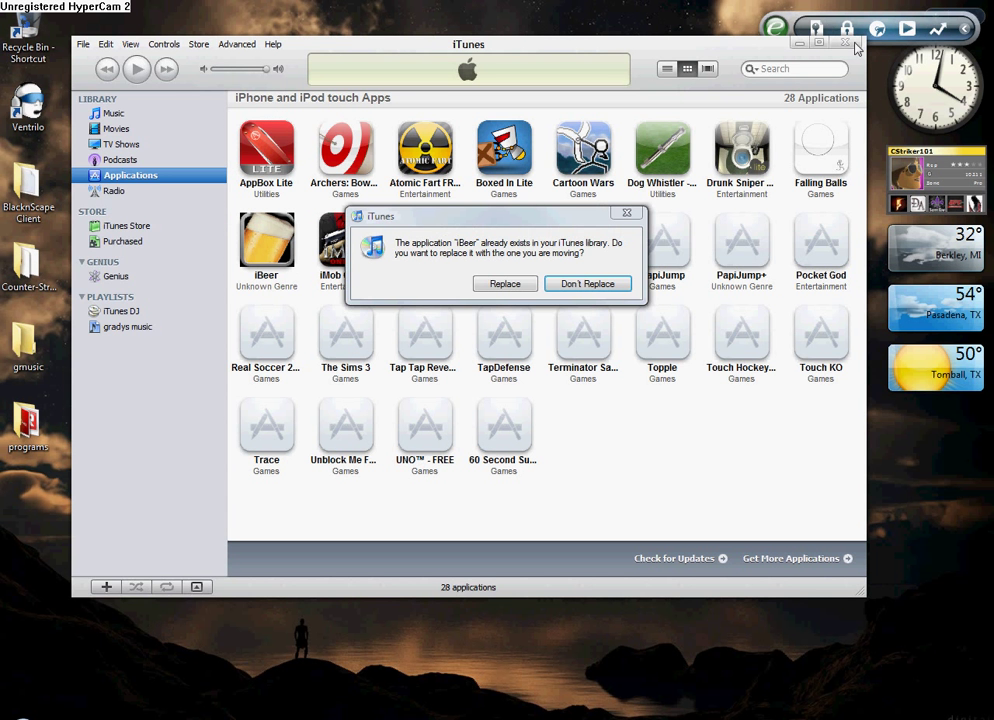
pyautogui.click(587, 283)
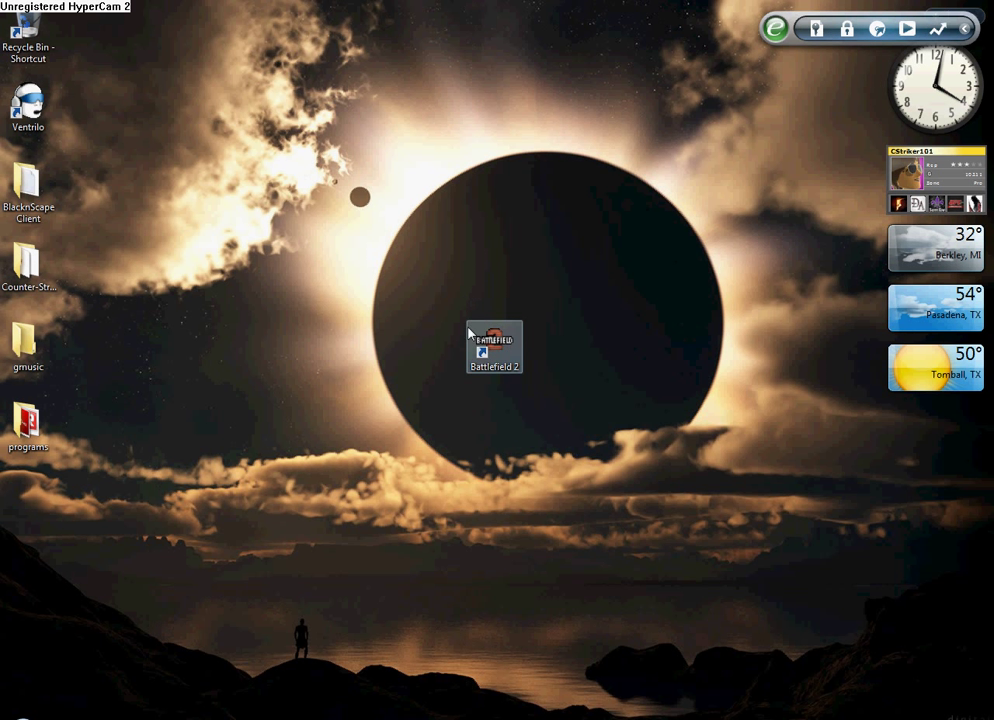
pyautogui.moveTo(494, 347); pyautogui.dragTo(22, 485)
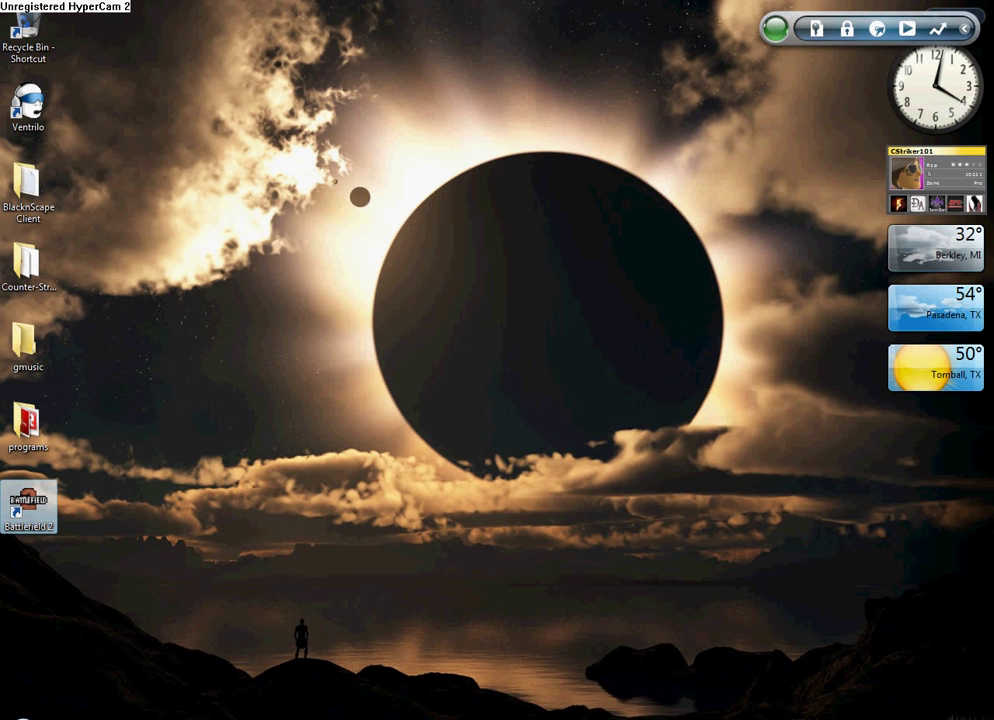
# - Open the My Book (K:) drive from Computer, then minimize its window
pyautogui.click(18, 708)
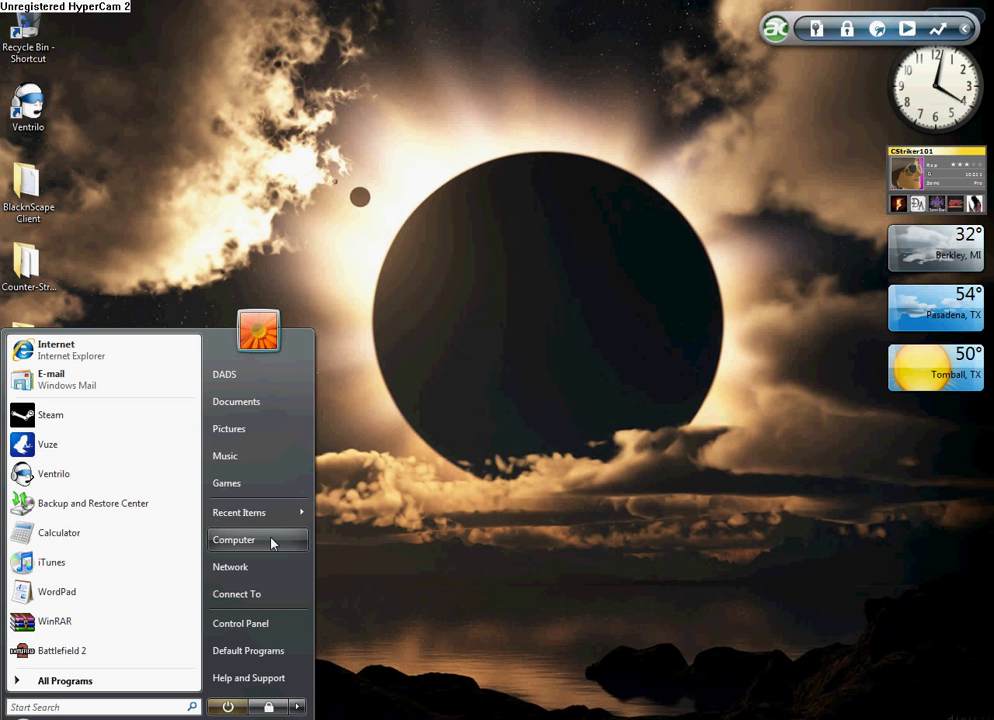
pyautogui.click(233, 540)
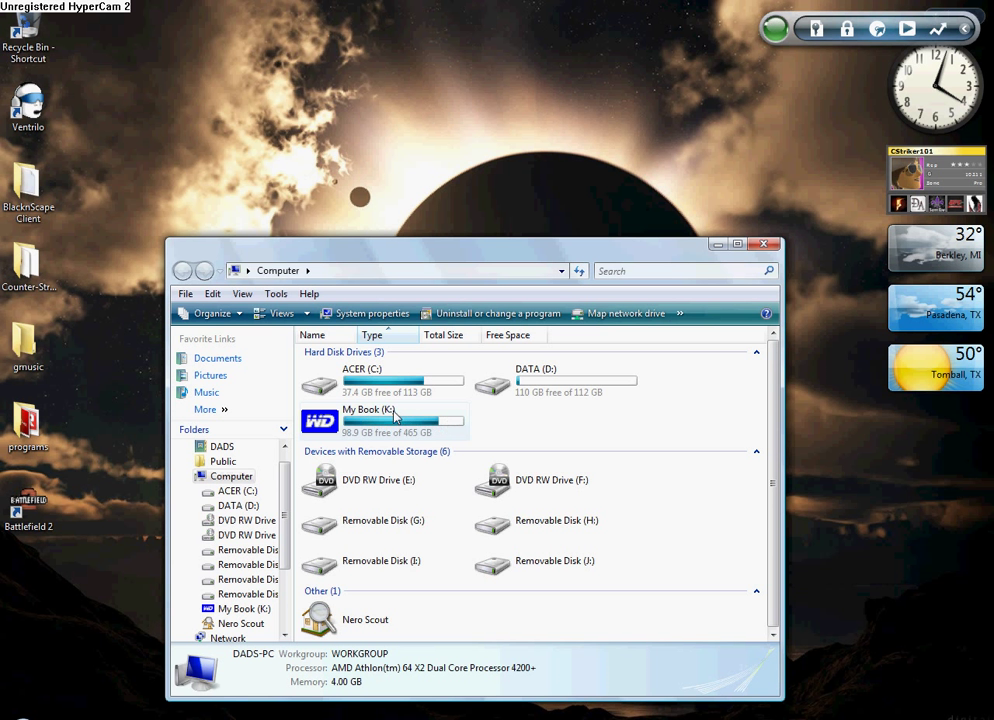
pyautogui.doubleClick(363, 416)
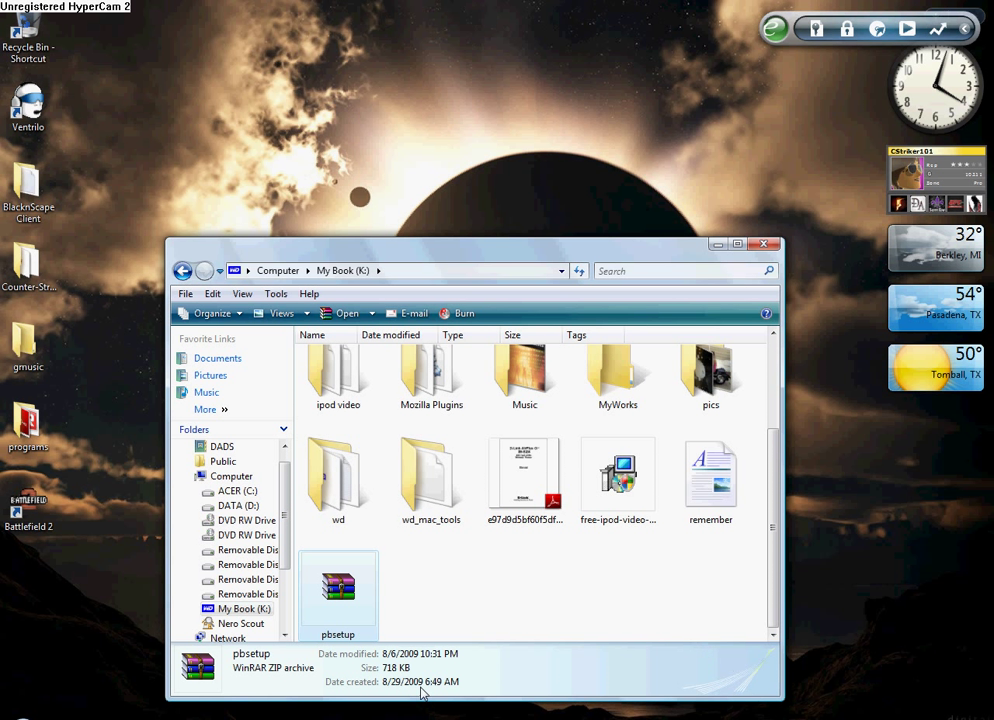
pyautogui.click(763, 243)
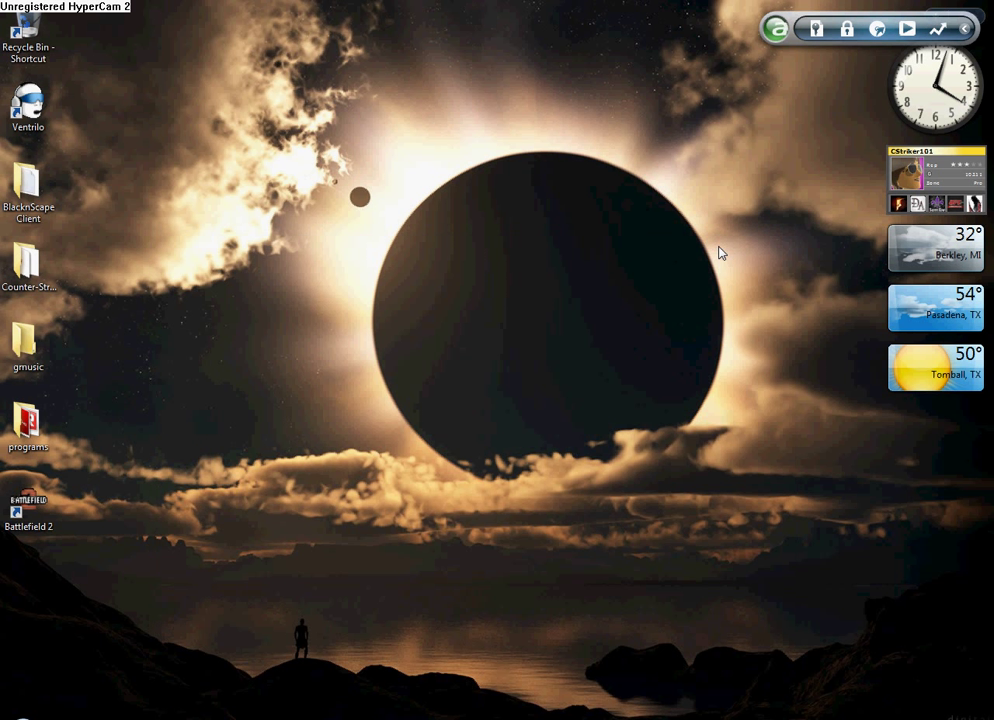
# - Open the Documents folder from the Start menu alongside the My Book (K:) window
pyautogui.click(10, 708)
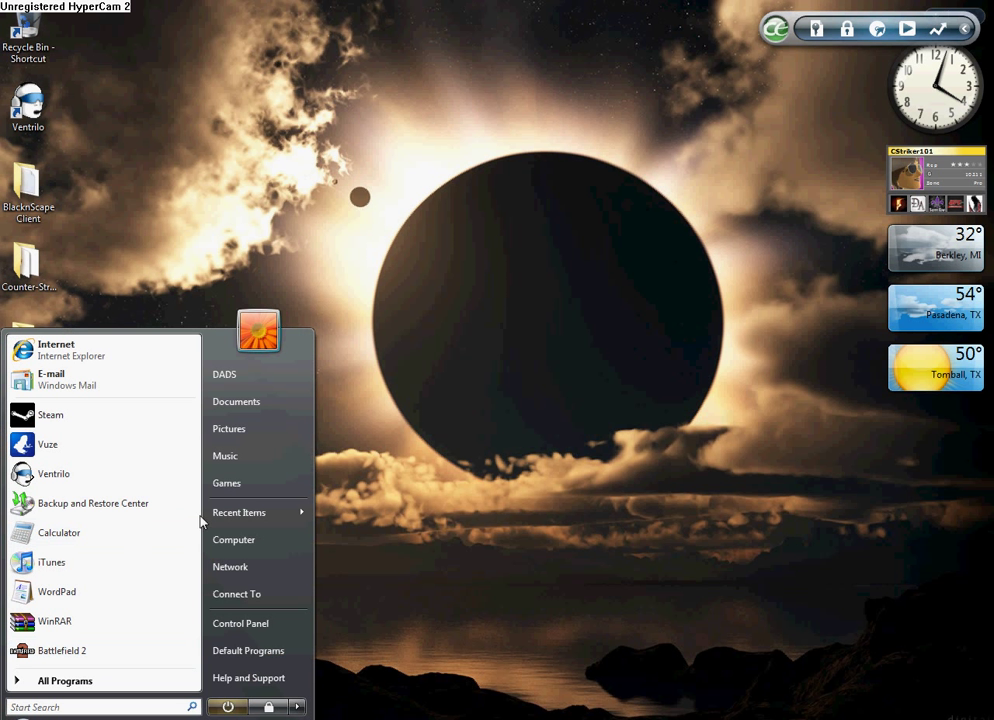
pyautogui.moveTo(251, 407)
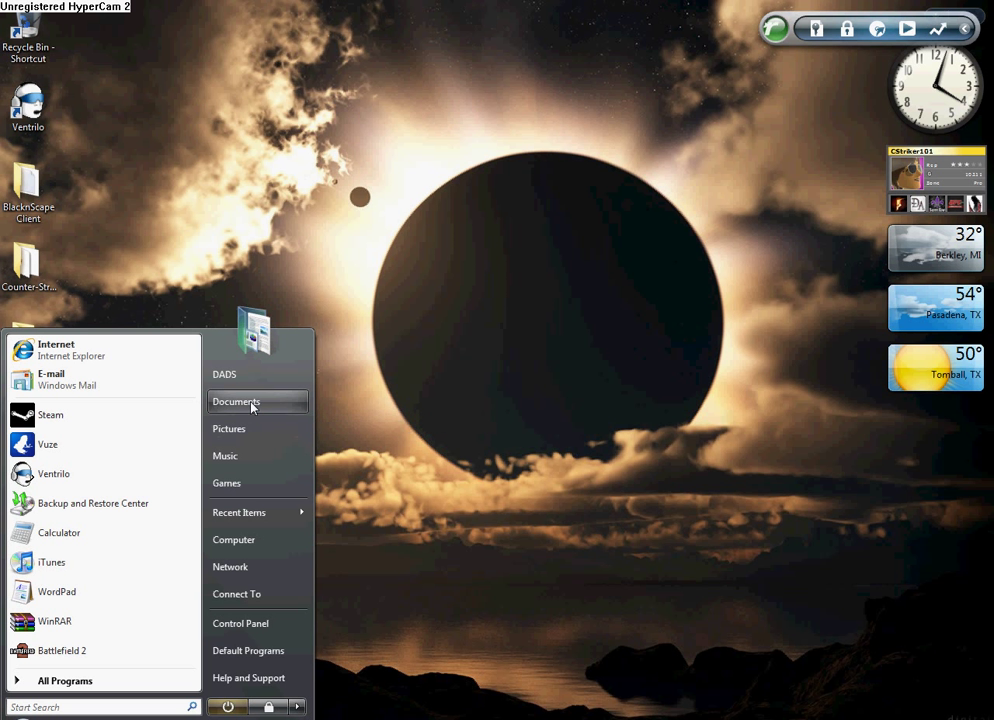
pyautogui.click(236, 401)
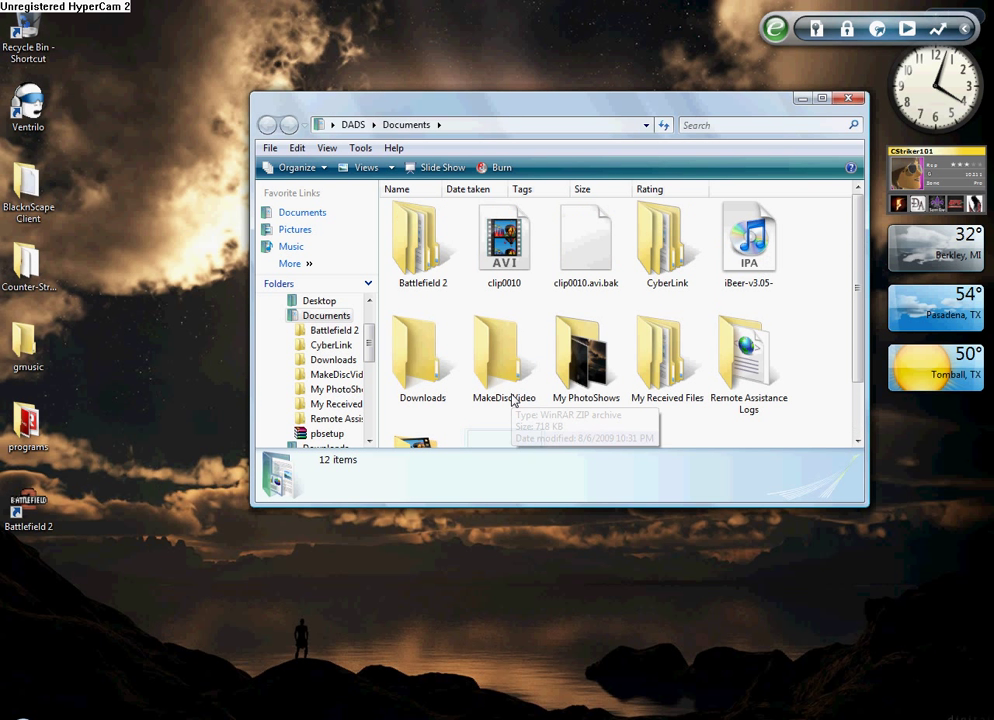
pyautogui.doubleClick(422, 235)
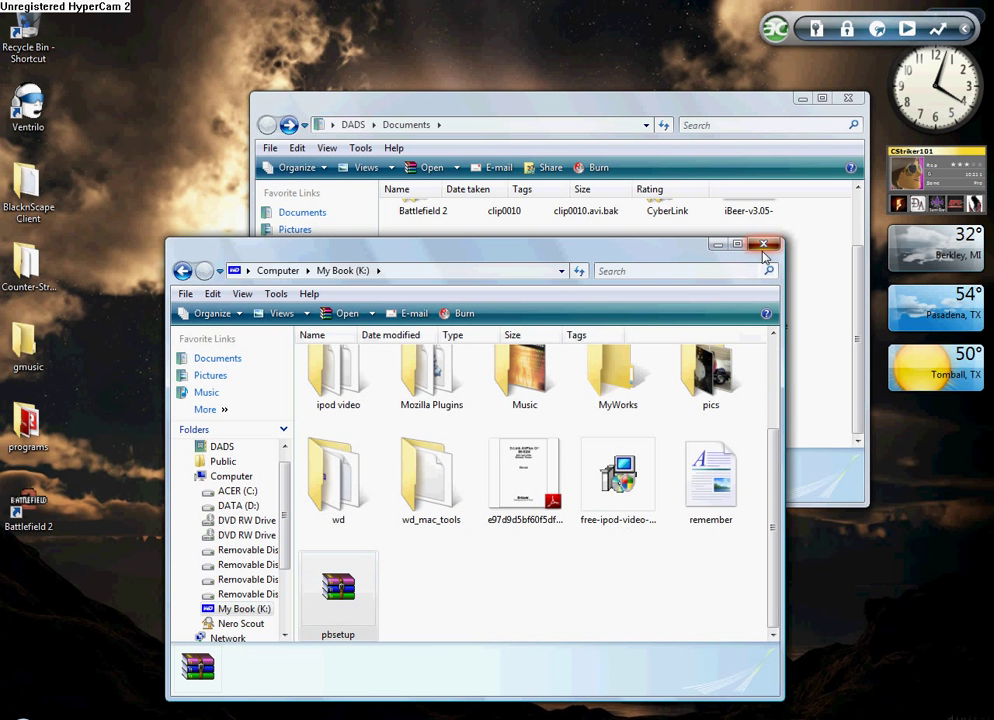
# - Open pbsetup.zip in WinRAR, dismiss the purchase reminder, and run pbsetup.exe
pyautogui.doubleClick(337, 590)
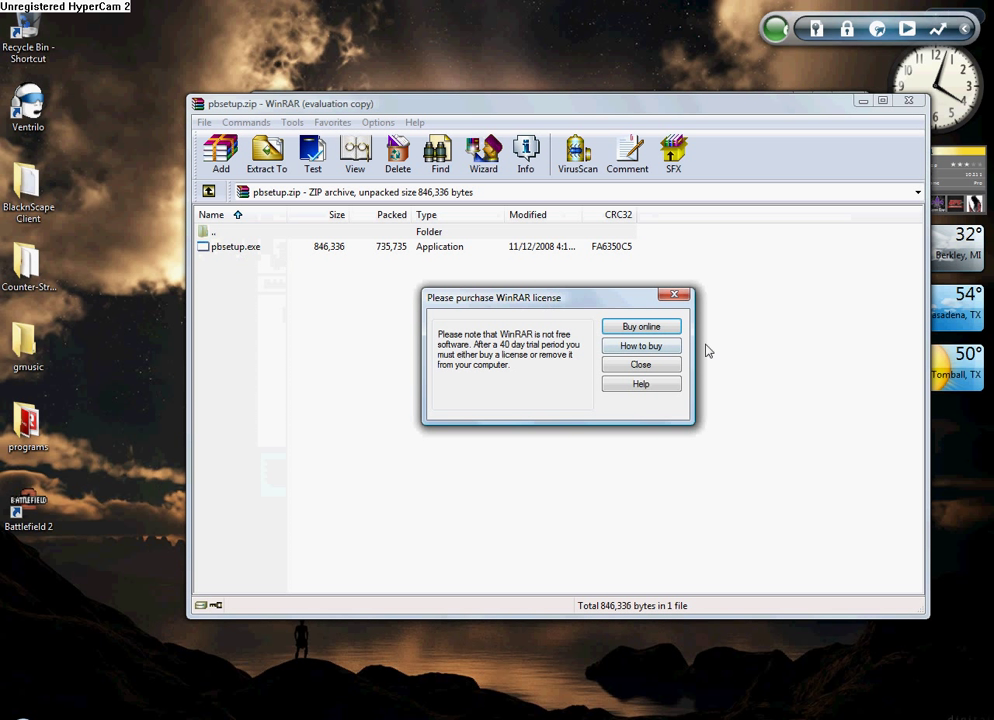
pyautogui.click(640, 364)
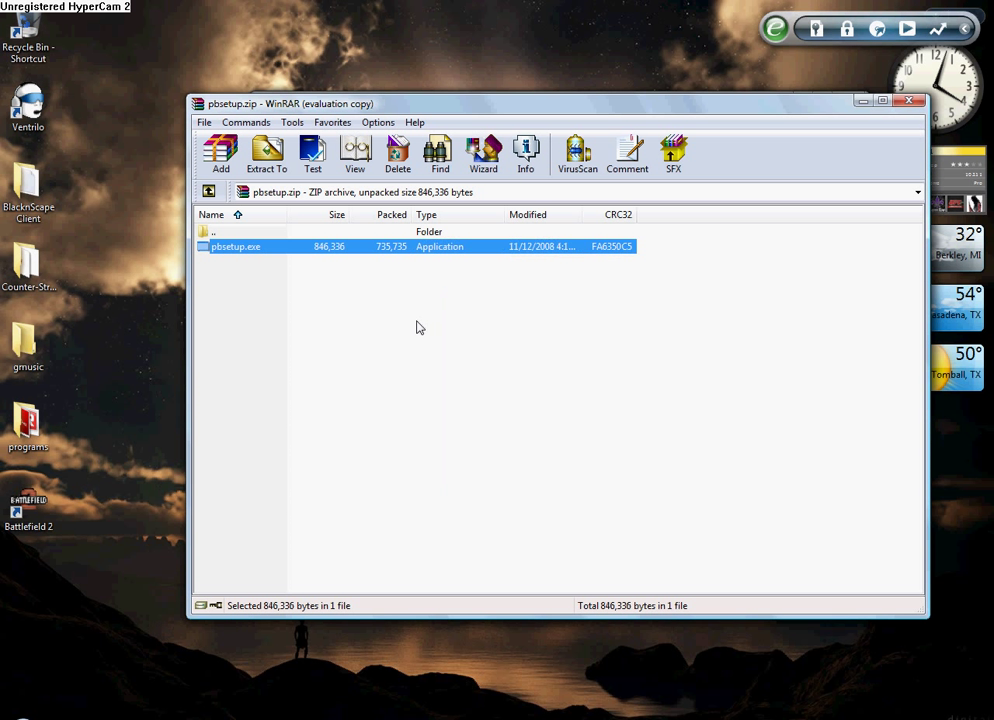
pyautogui.doubleClick(235, 246)
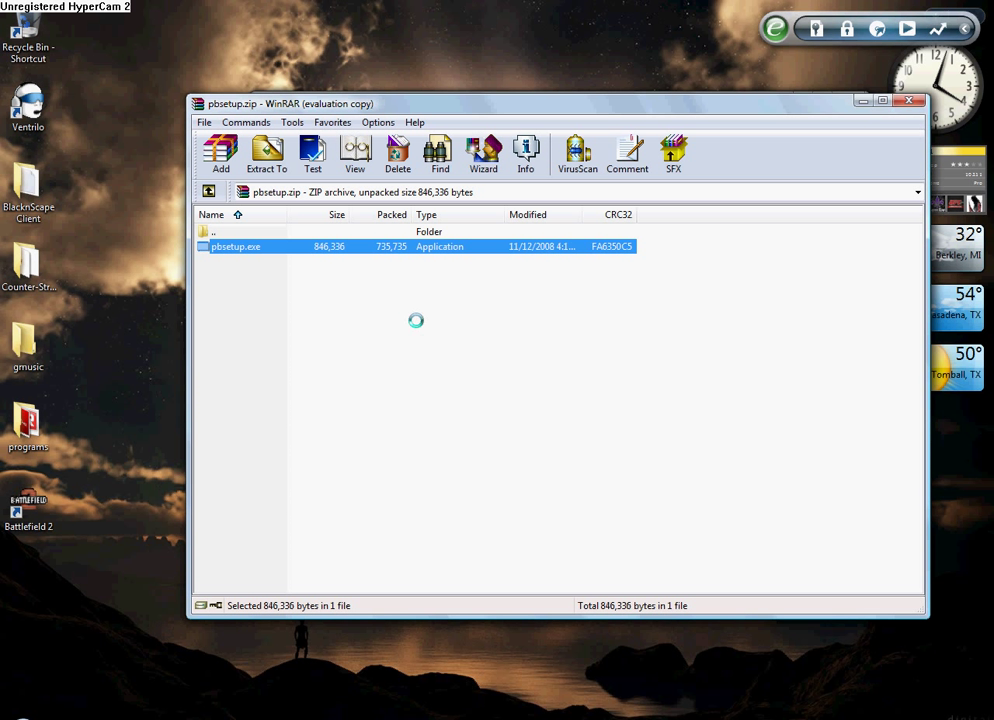
pyautogui.moveTo(385, 393)
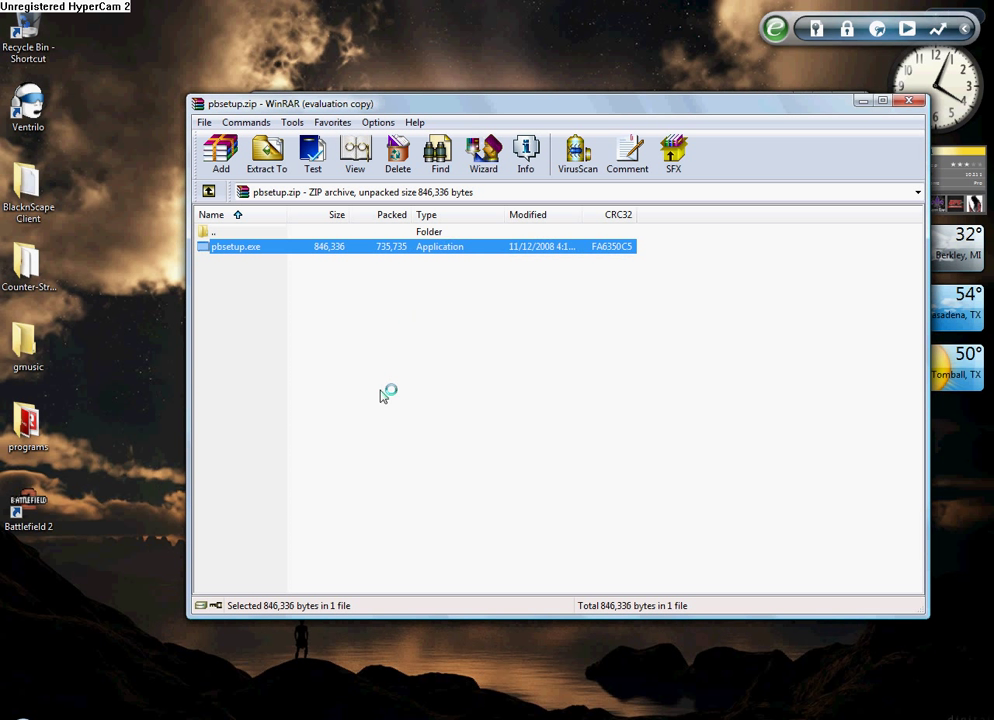
pyautogui.doubleClick(235, 246)
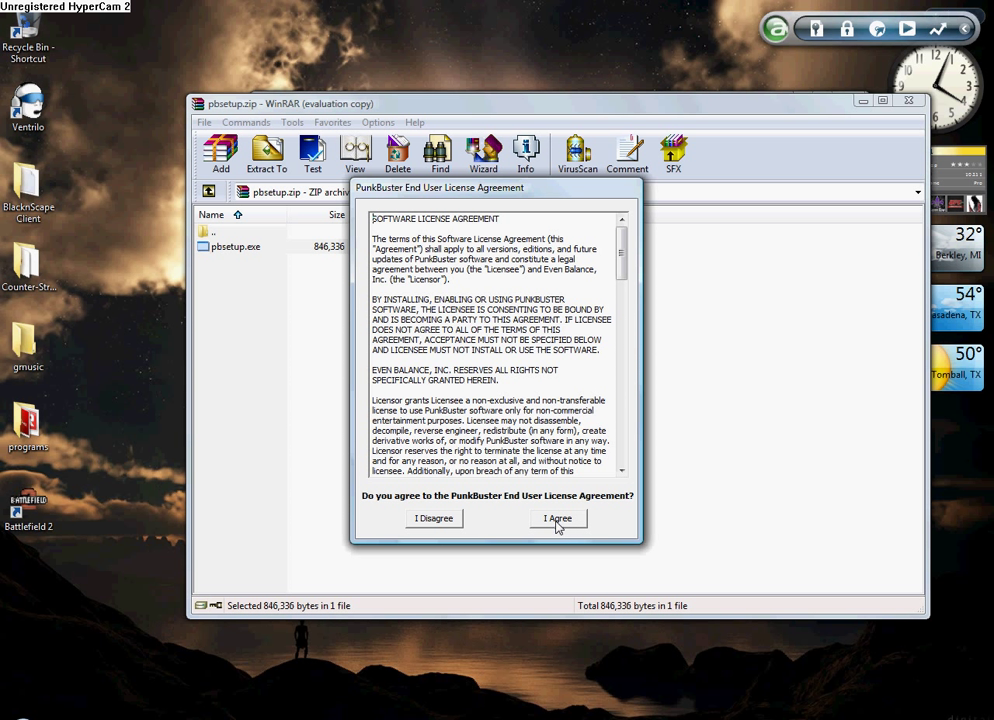
# - Accept the PunkBuster license, add Battlefield 2, and confirm no new updates are available
pyautogui.click(557, 518)
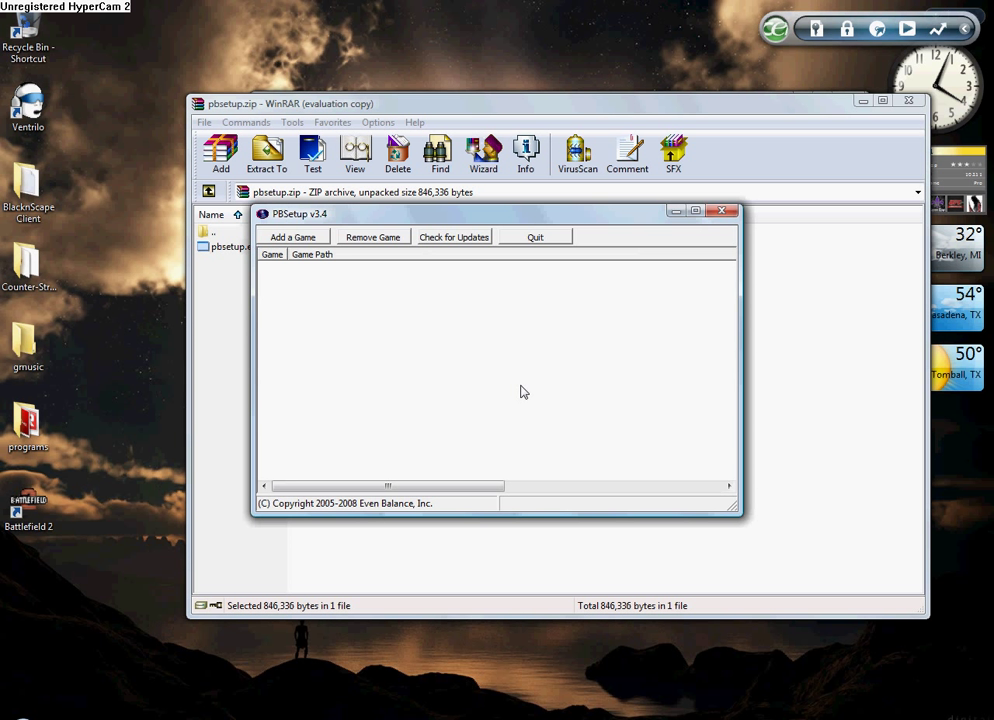
pyautogui.moveTo(291, 237)
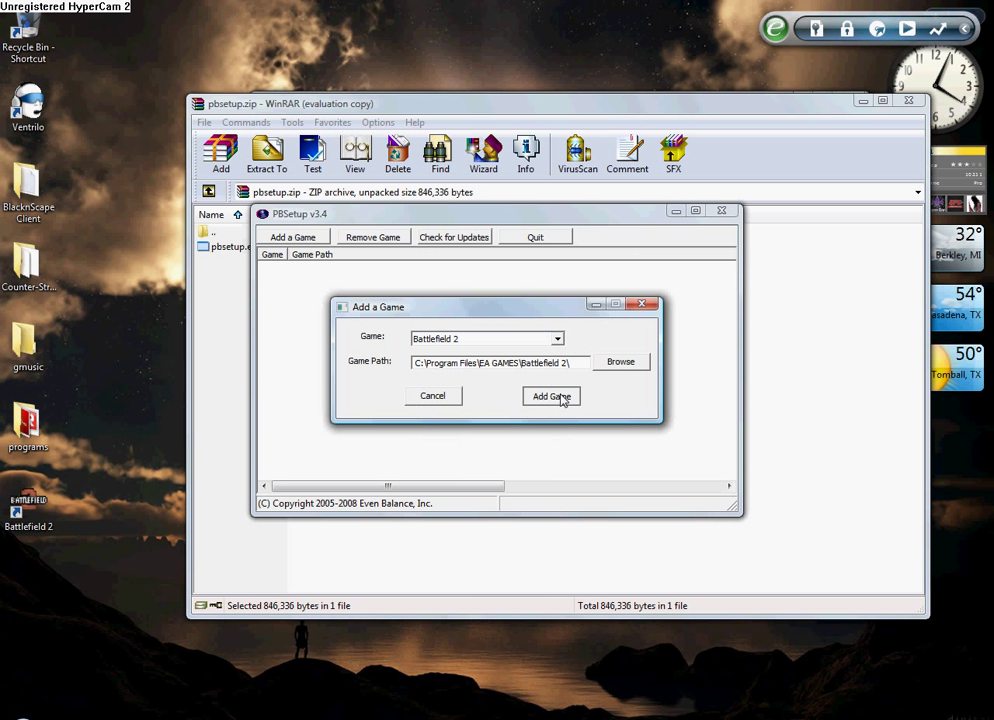
pyautogui.click(551, 395)
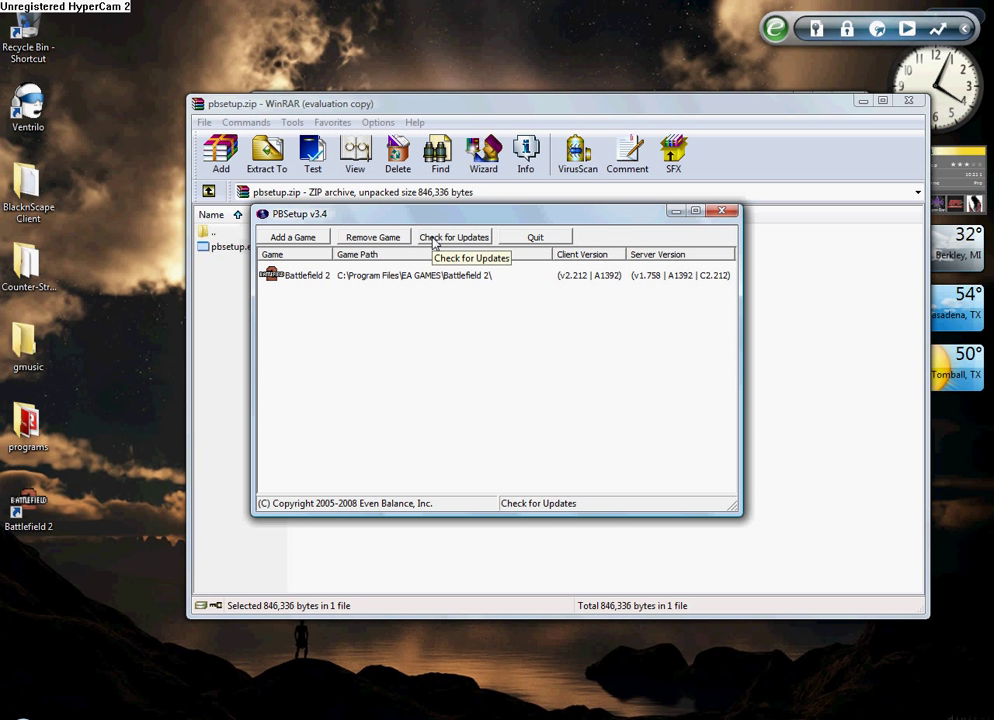
pyautogui.click(453, 237)
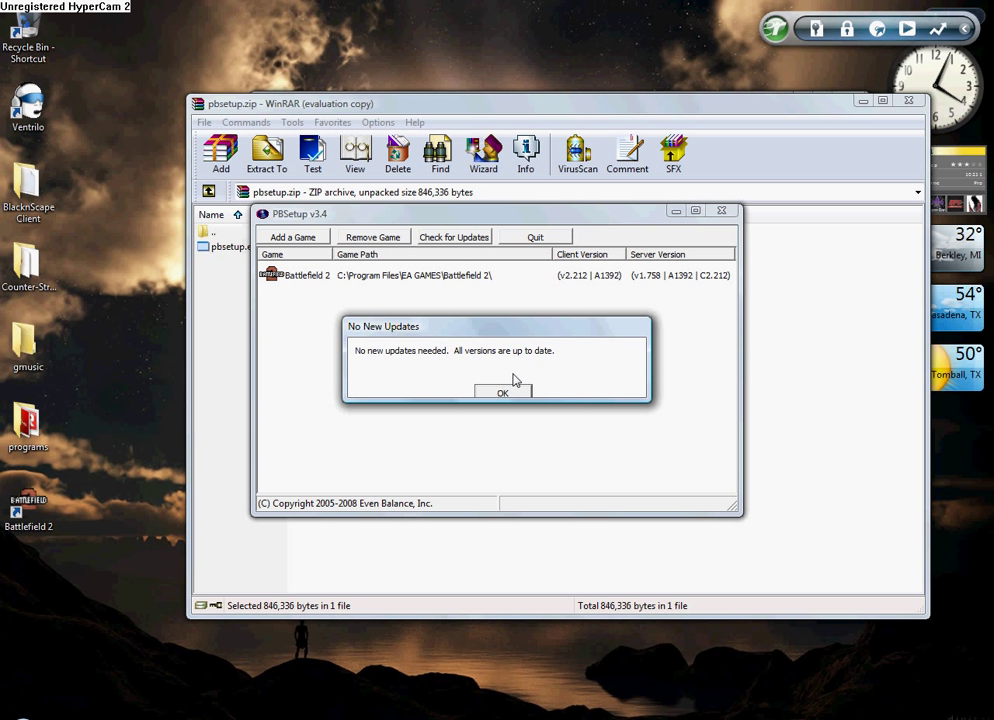
pyautogui.click(502, 392)
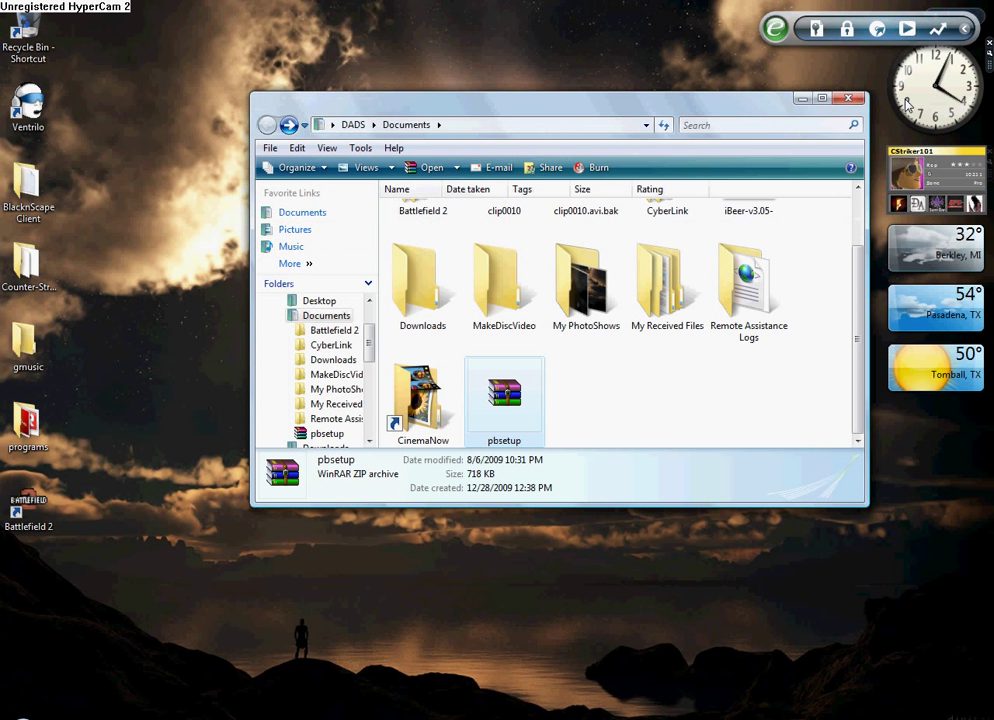
# - Close the Documents Explorer window
pyautogui.click(849, 97)
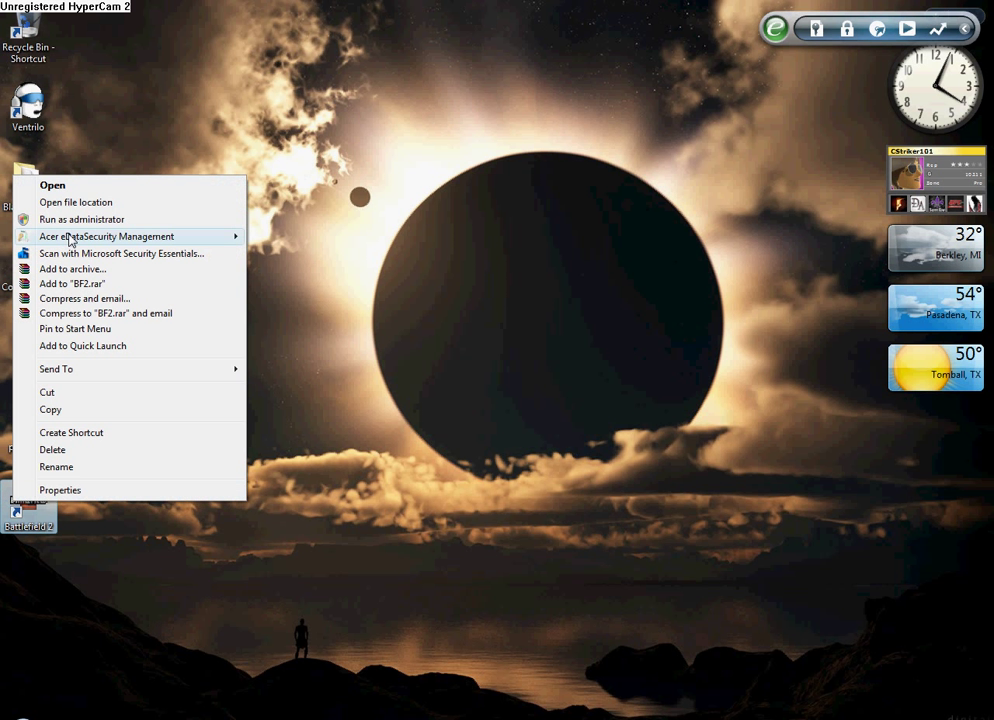
pyautogui.moveTo(81, 219)
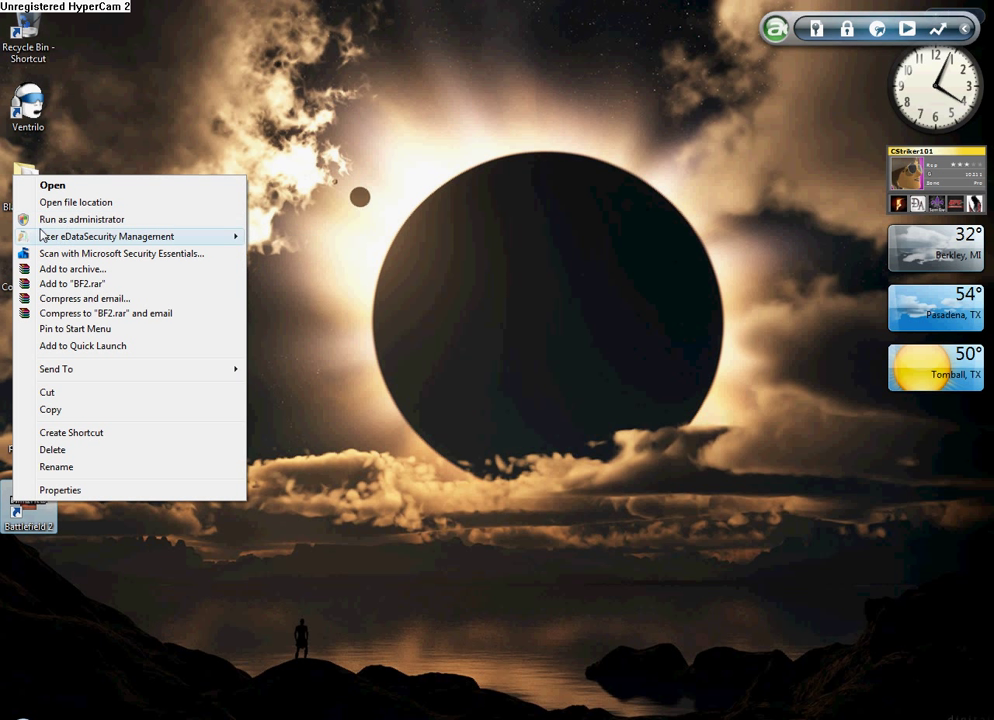
pyautogui.moveTo(80, 219)
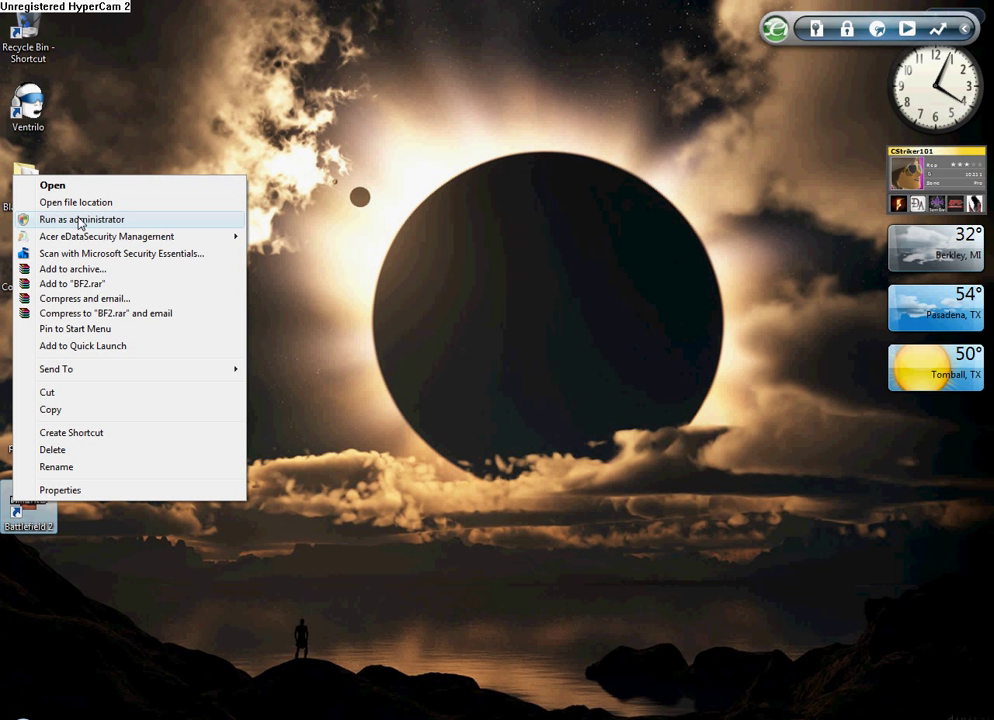